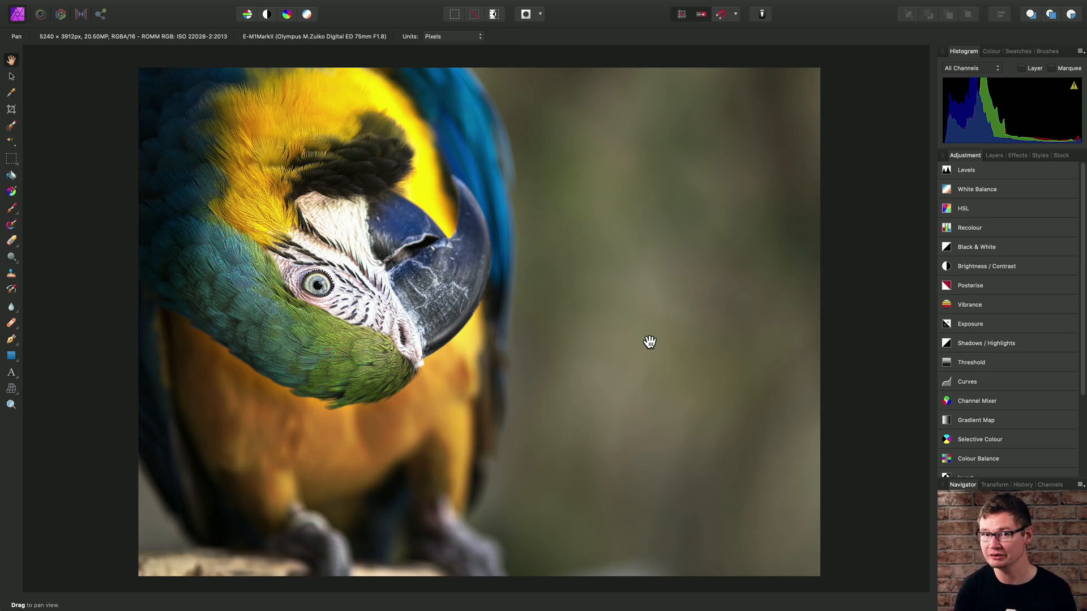
mouse_move(415, 242)
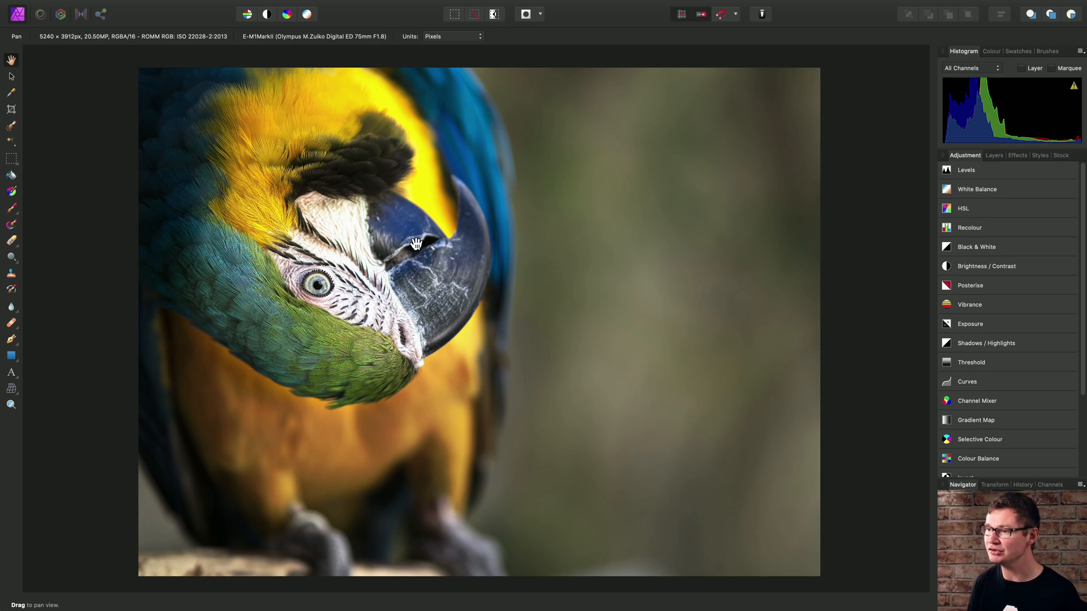
Add a Selective Colour adjustment layer from the Layer menu.
left_click(226, 7)
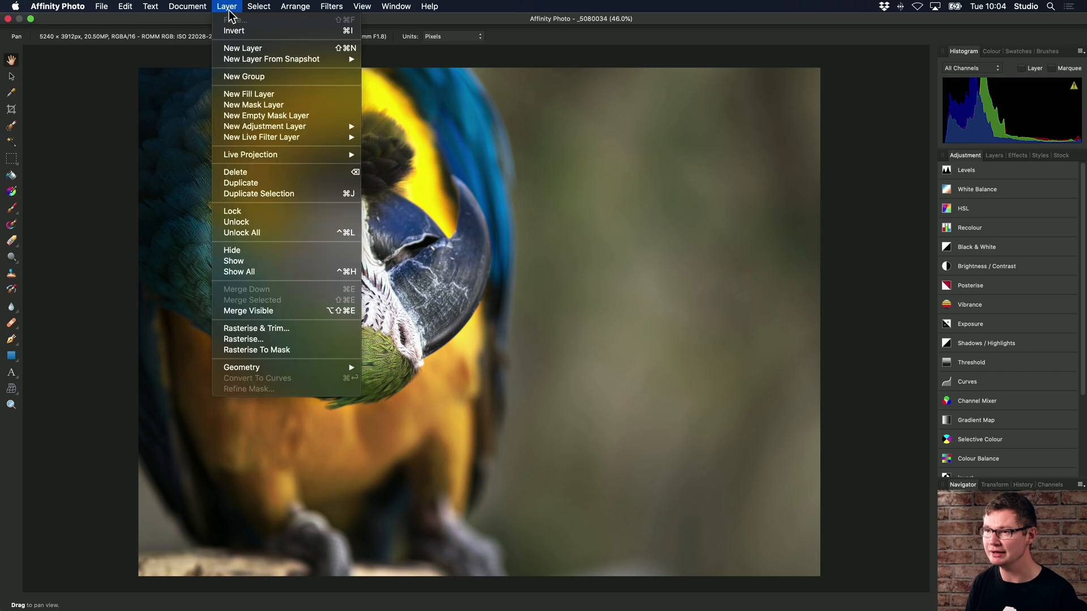
mouse_move(263, 126)
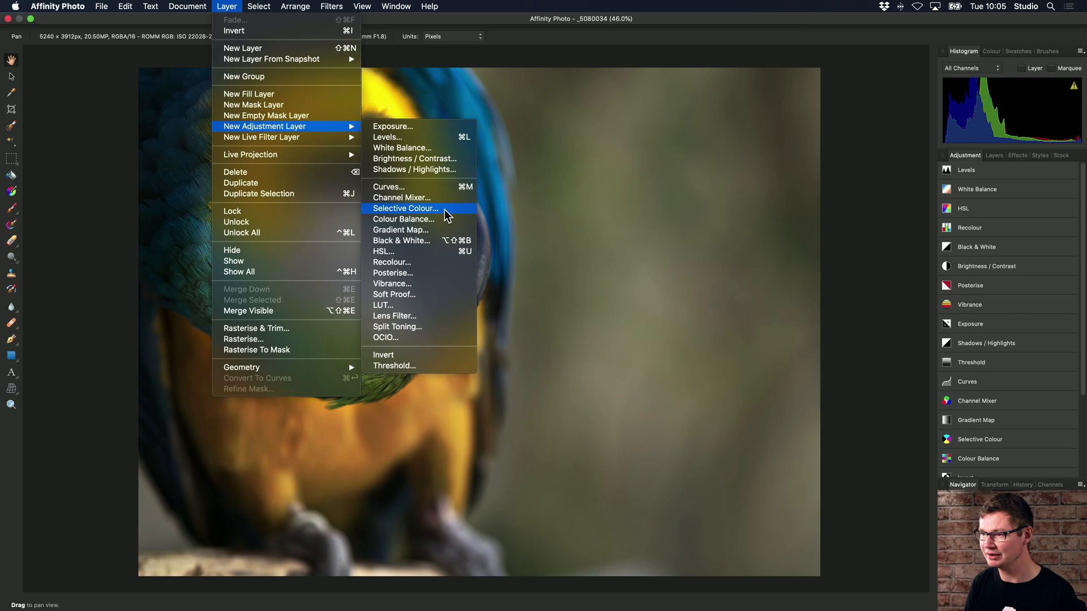
left_click(405, 208)
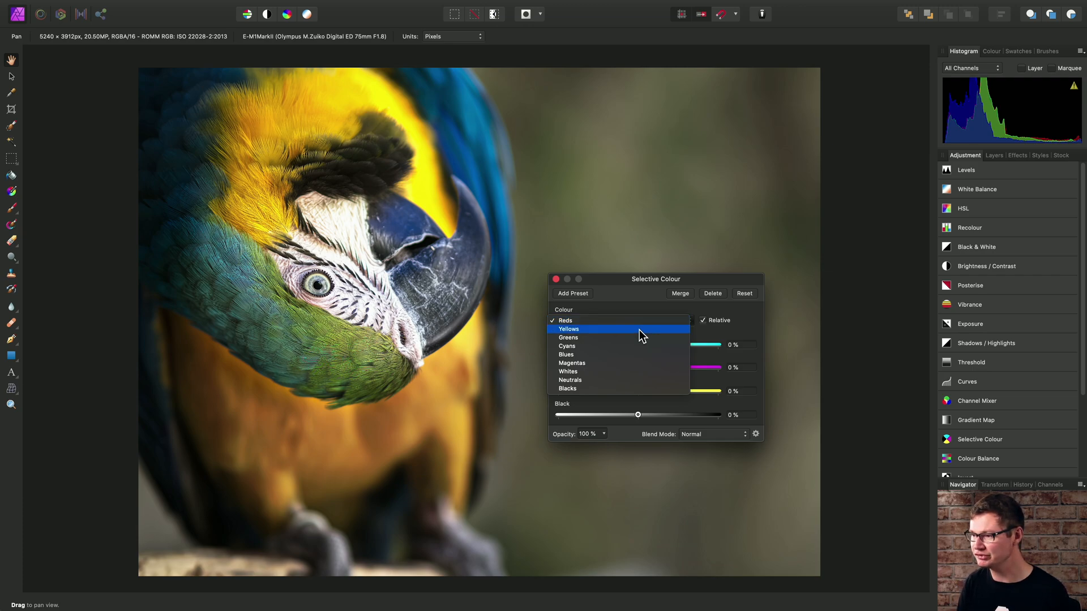
Choose Yellows as the target colour range in the Selective Colour adjustment.
left_click(568, 328)
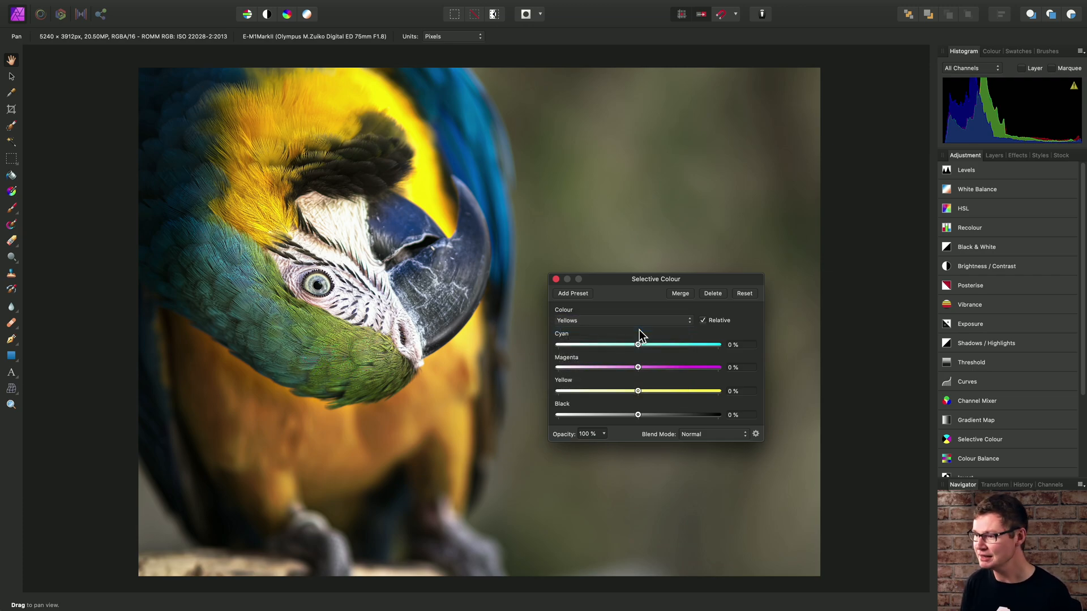
mouse_move(568, 386)
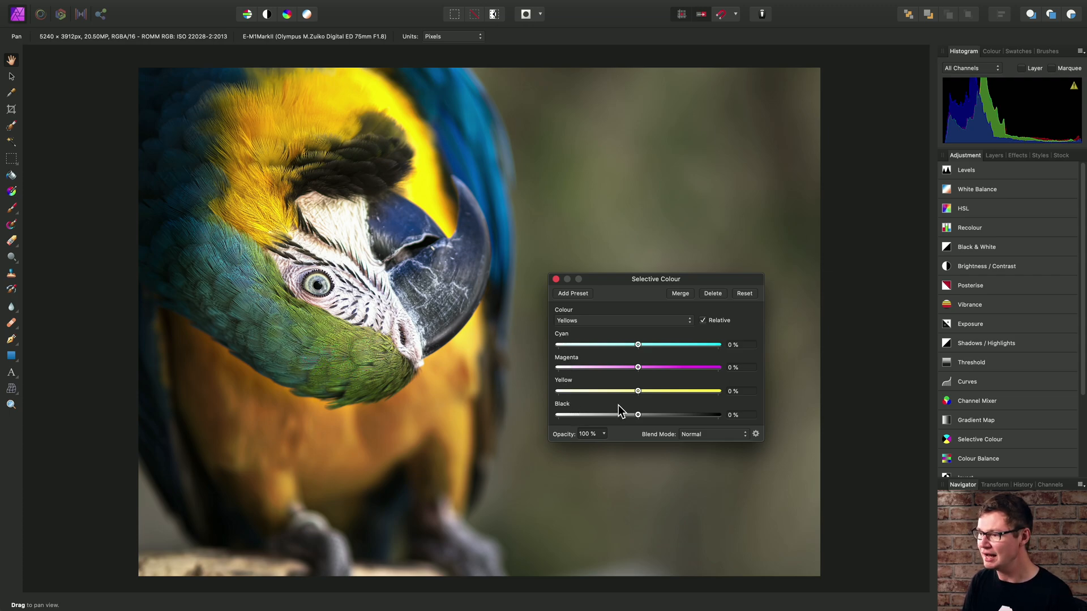
mouse_move(616, 355)
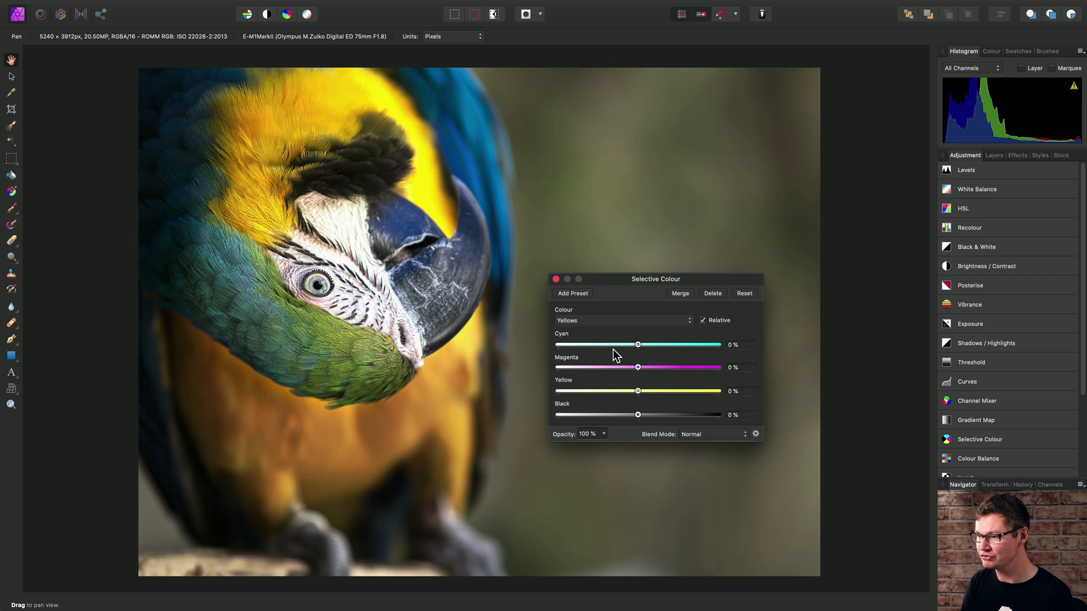
mouse_move(579, 328)
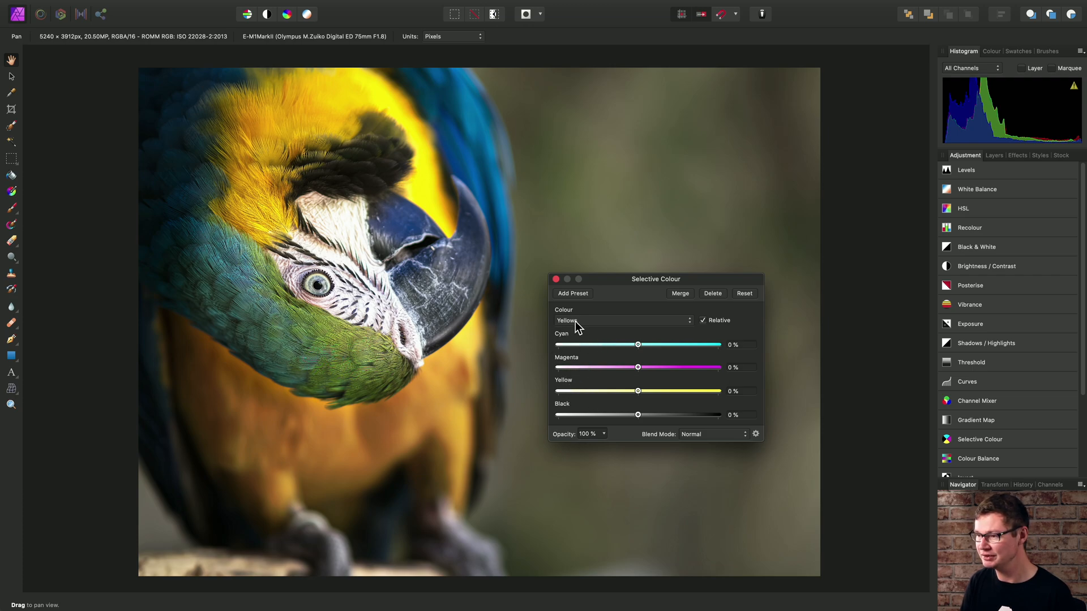
mouse_move(602, 360)
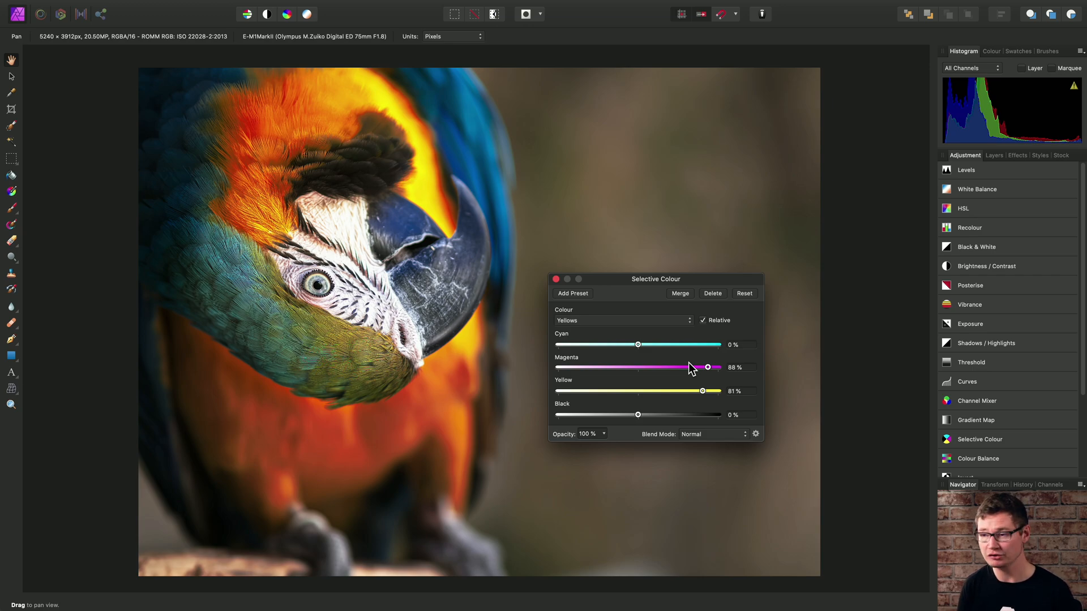
mouse_move(312, 191)
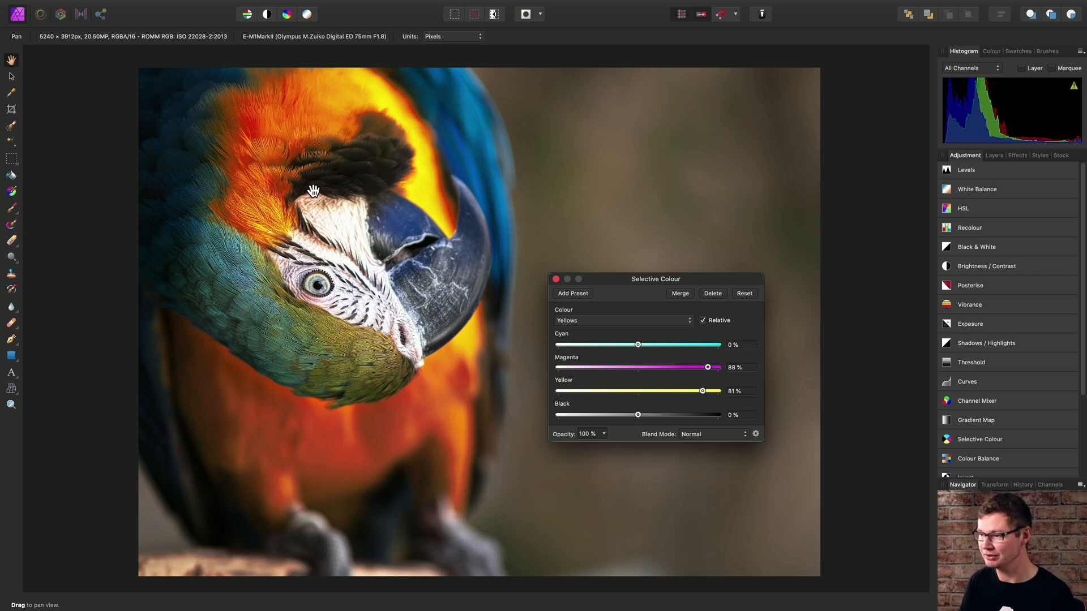
Switch the Selective Colour target range from Yellows to Blues.
left_click(622, 320)
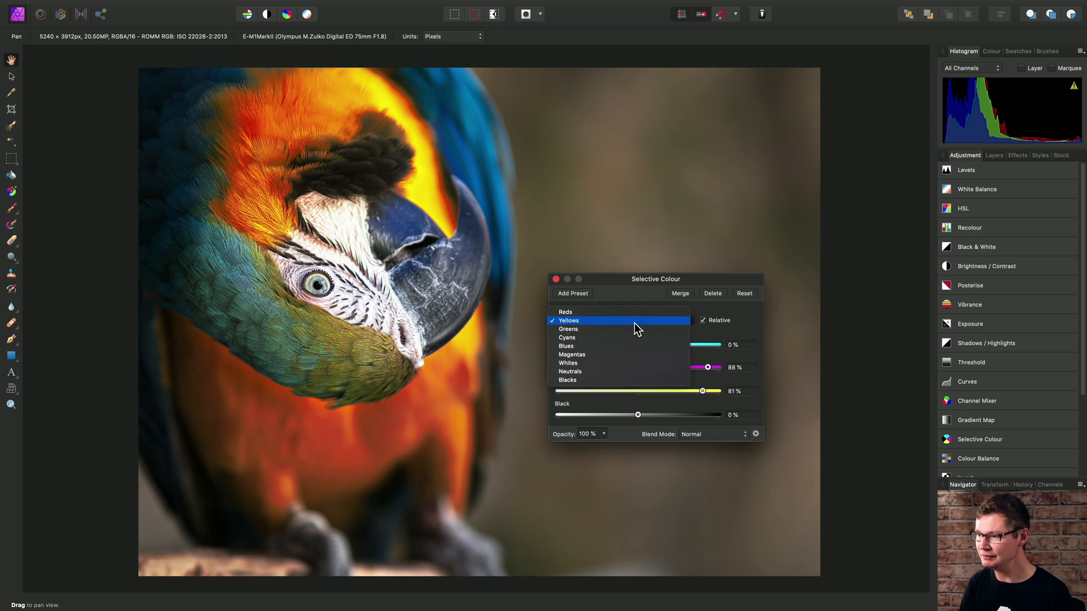
left_click(566, 347)
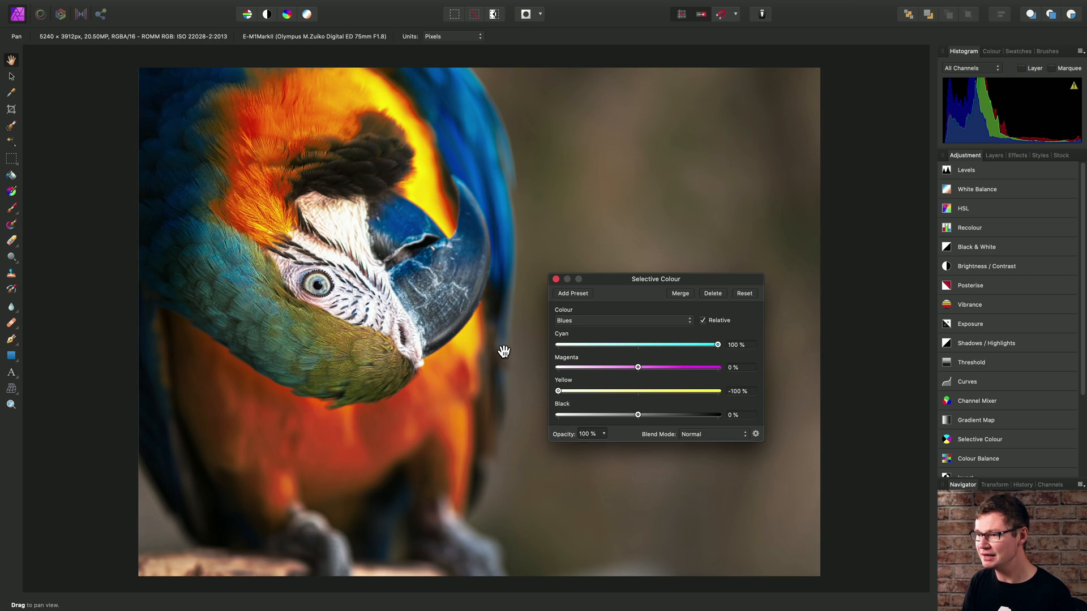
mouse_move(466, 131)
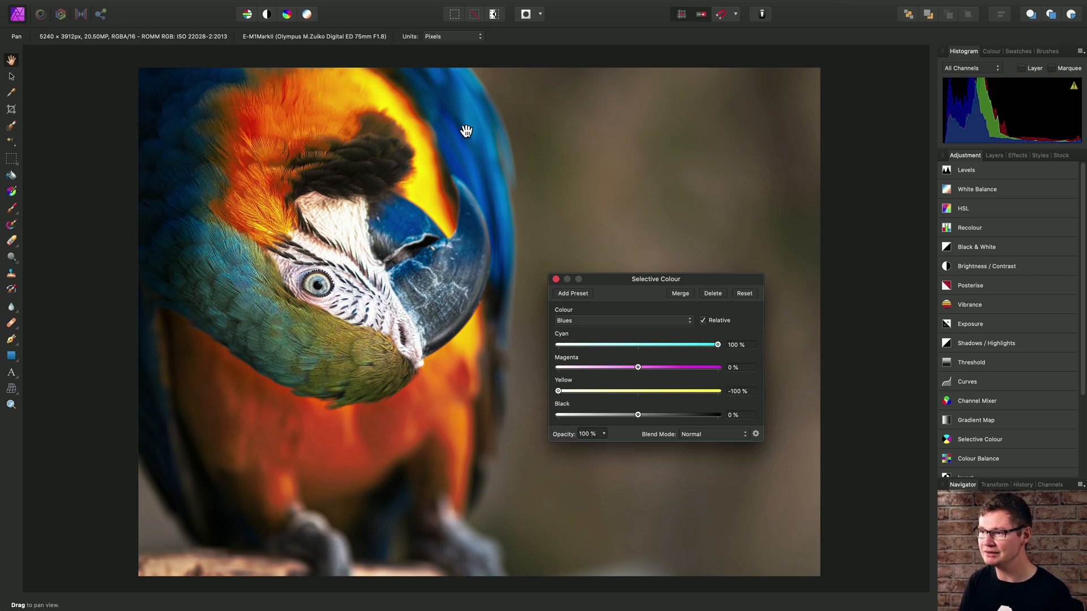
mouse_move(490, 206)
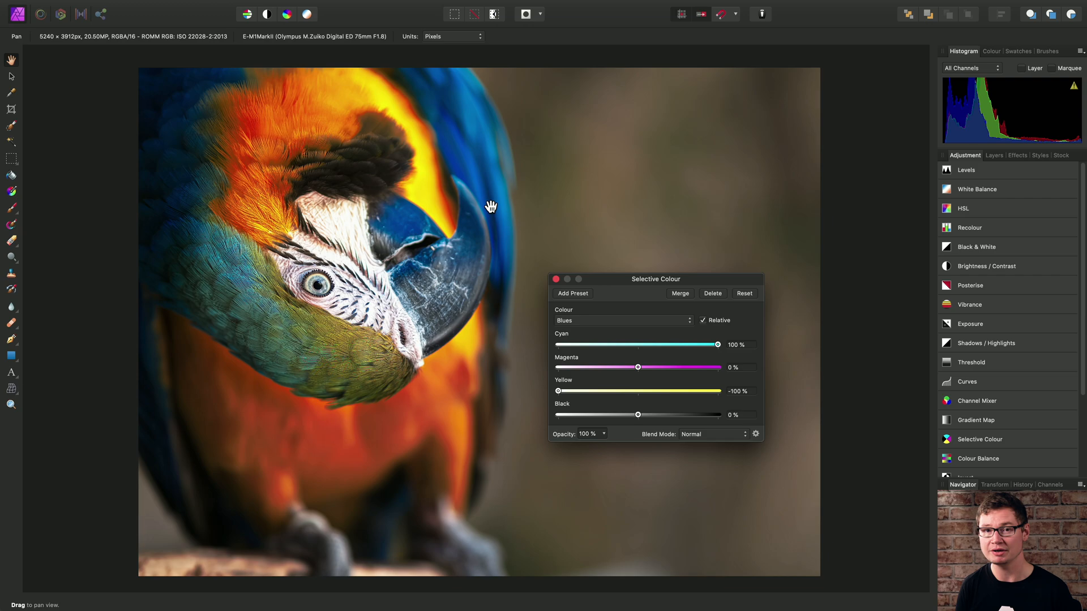
mouse_move(442, 103)
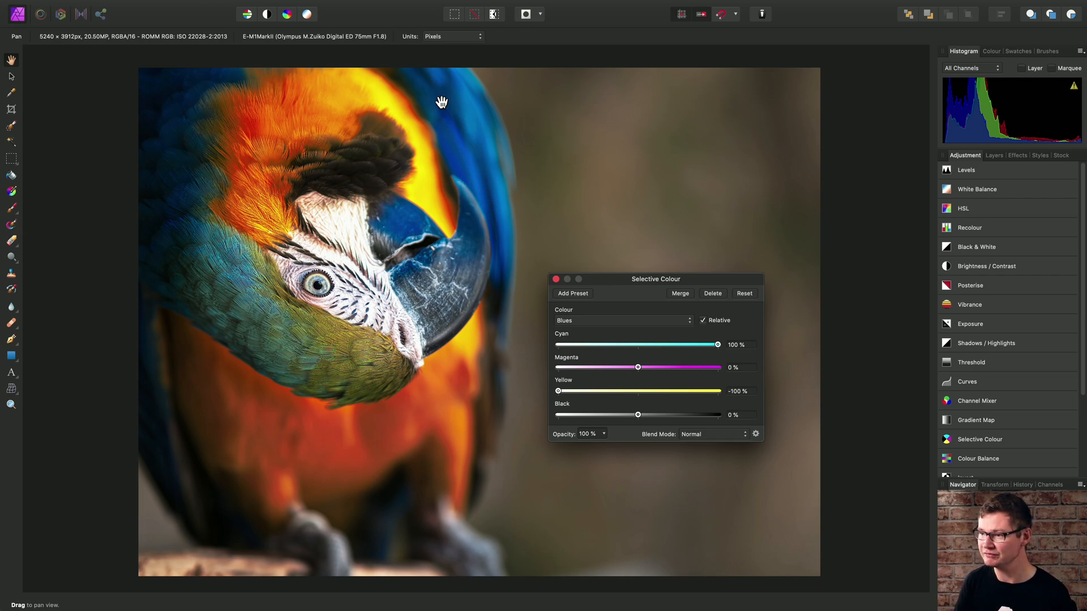
mouse_move(714, 326)
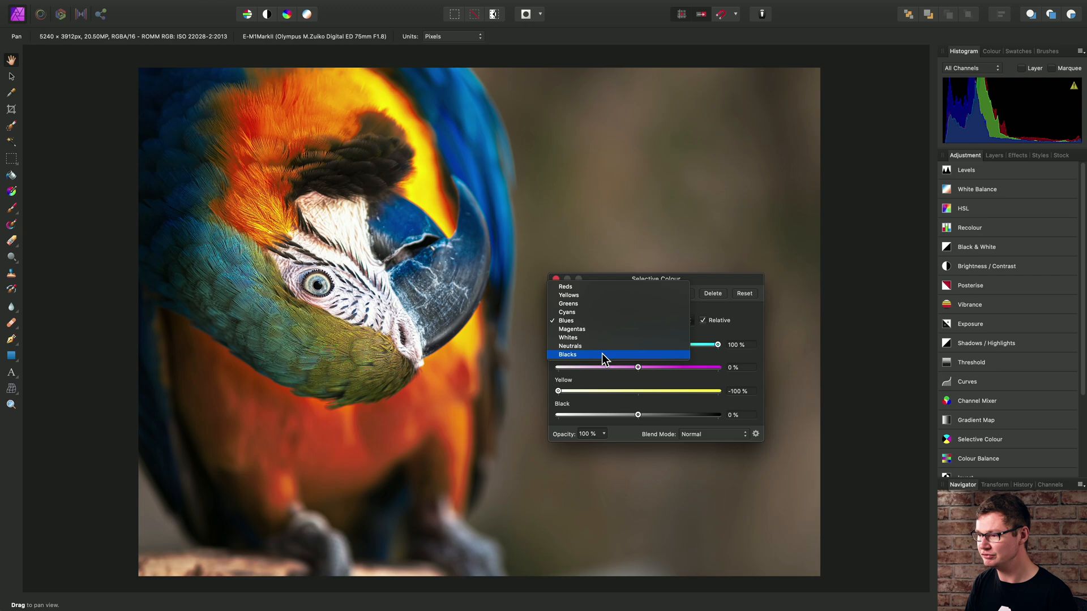
Choose Blacks as the colour range to tint the macaw's shadows.
left_click(567, 354)
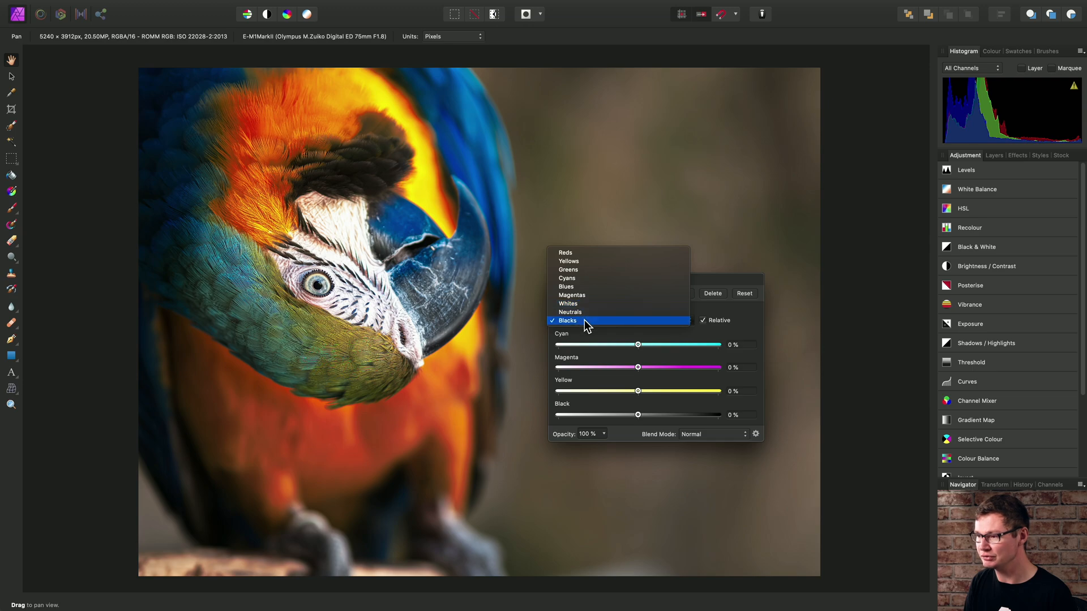
left_click(567, 320)
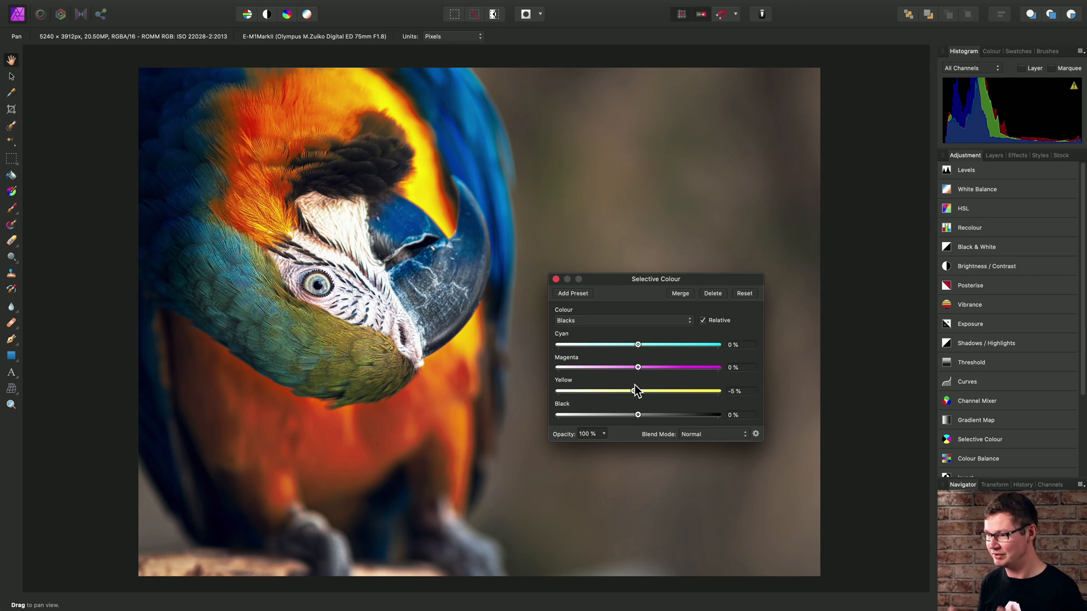
mouse_move(718, 355)
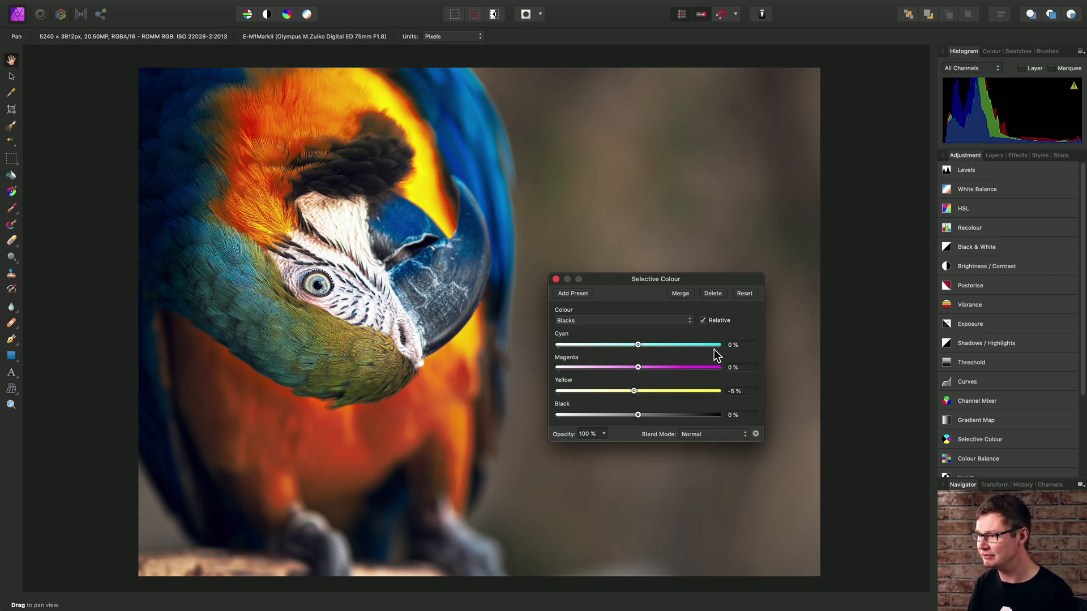
mouse_move(721, 327)
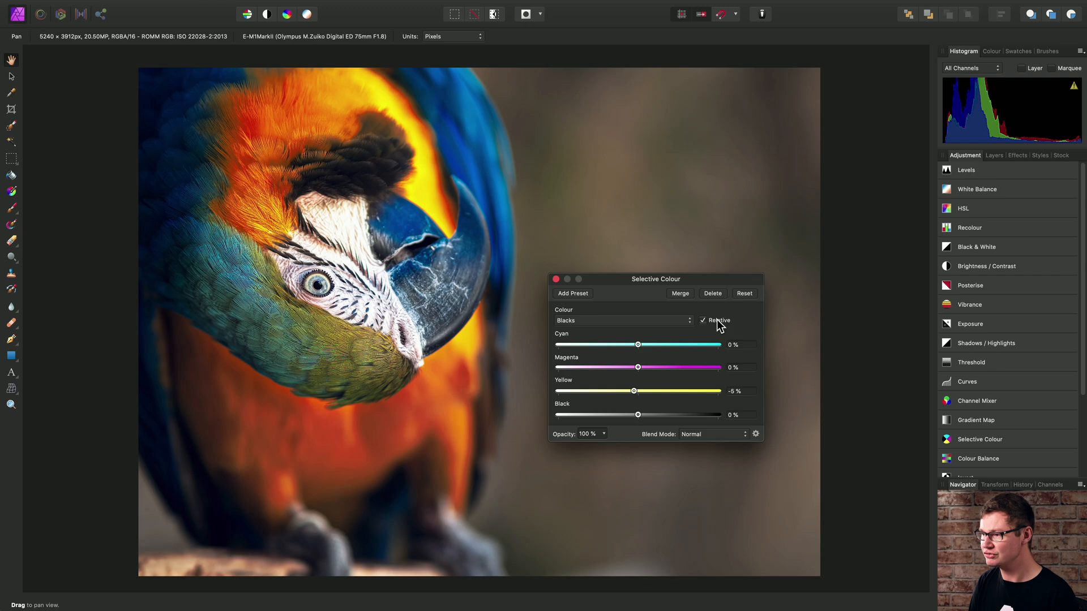
mouse_move(706, 307)
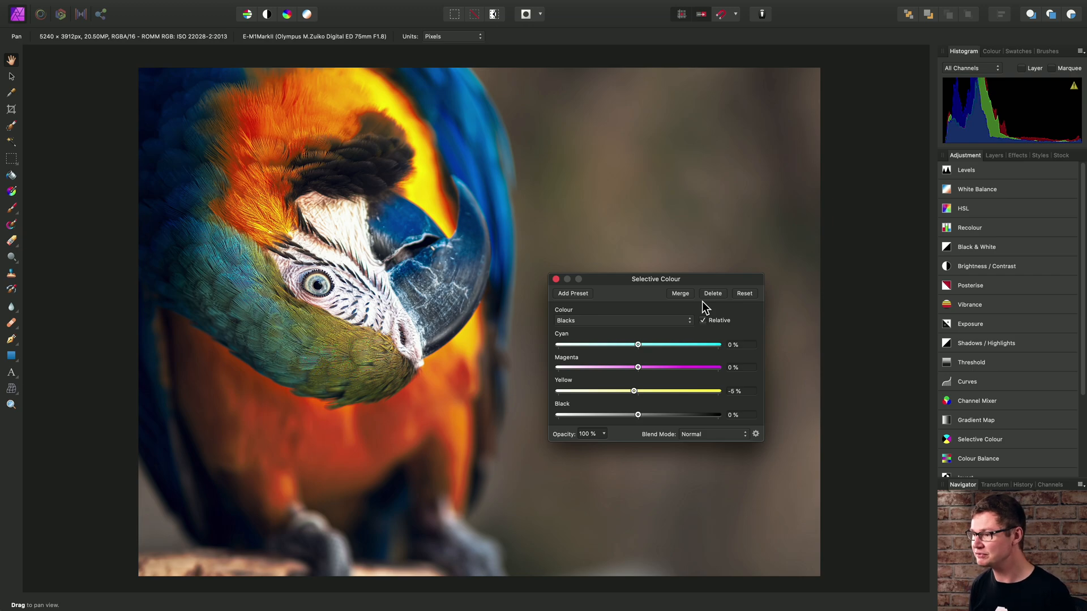
mouse_move(591, 349)
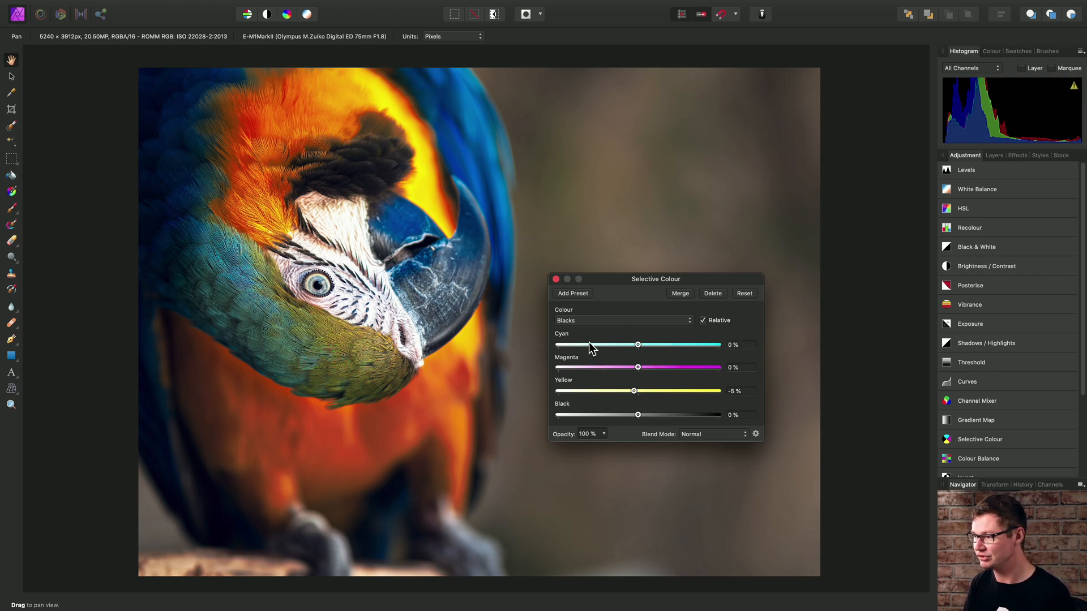
mouse_move(666, 349)
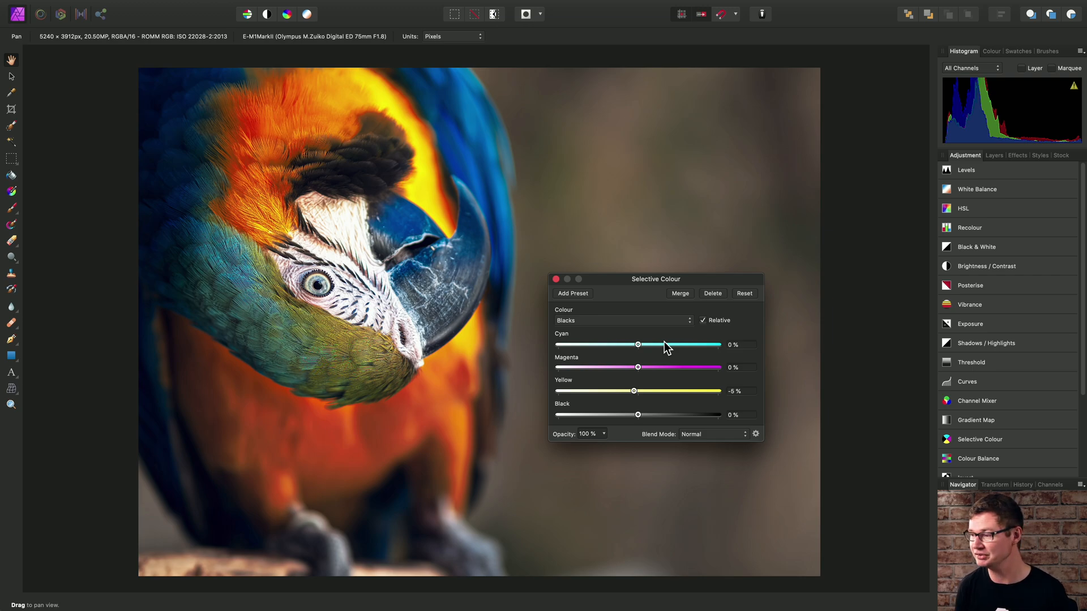
mouse_move(723, 326)
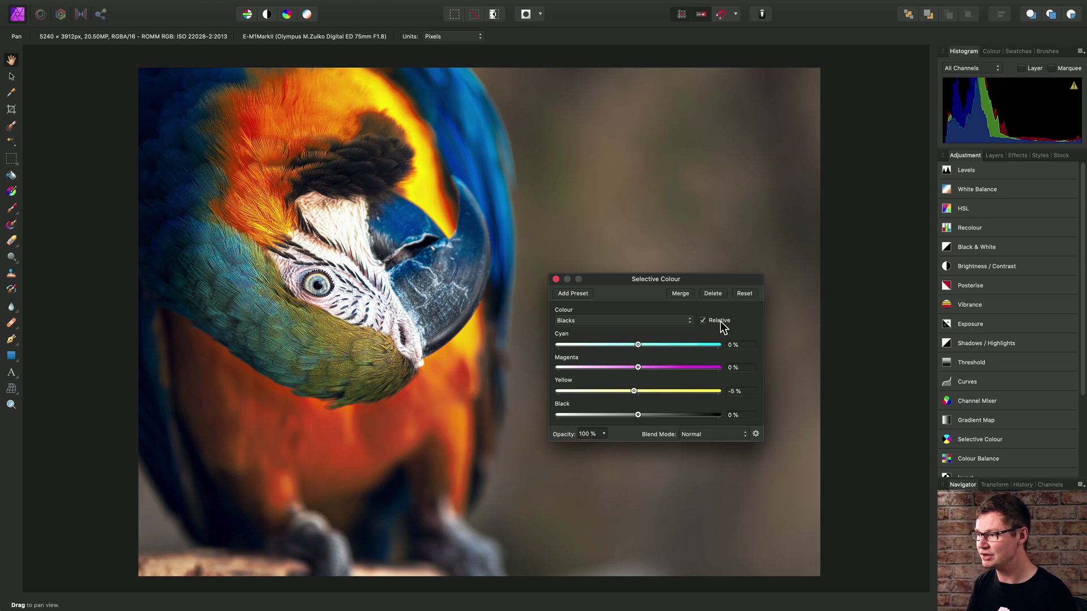
left_click(703, 321)
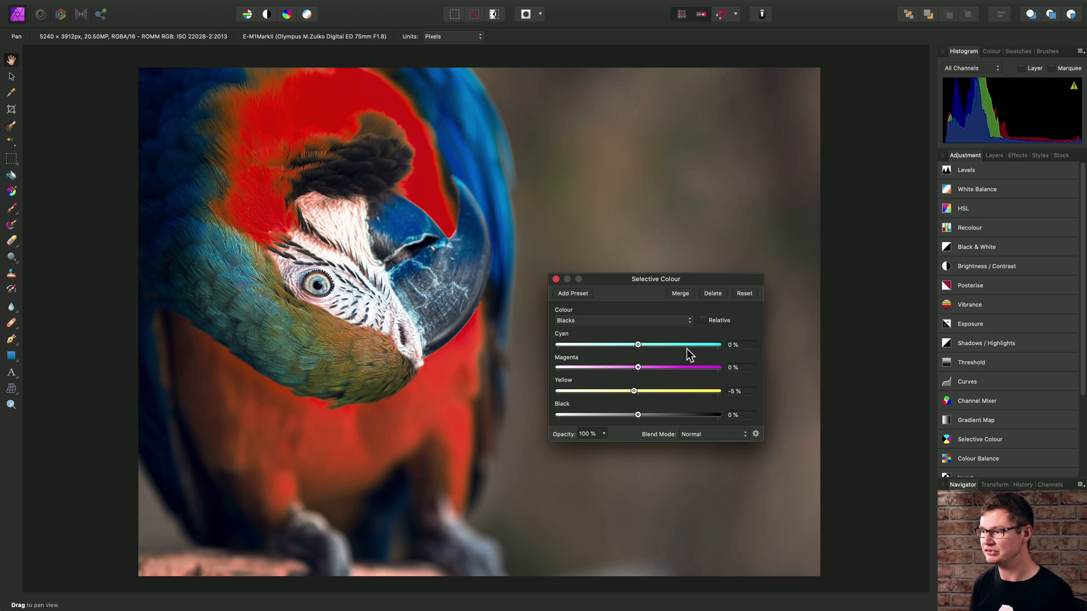
mouse_move(780, 320)
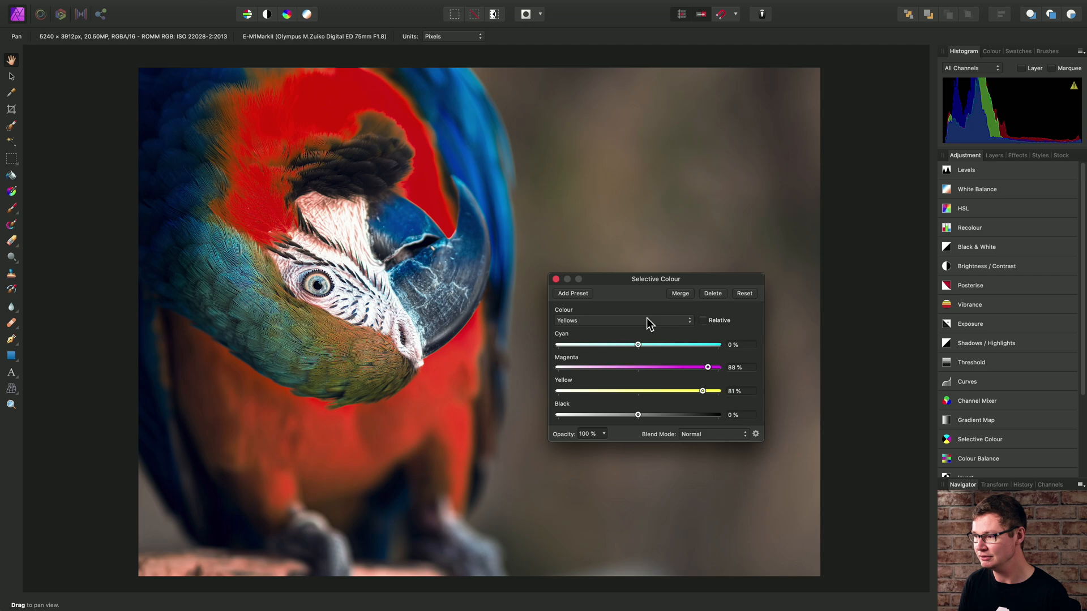
mouse_move(327, 130)
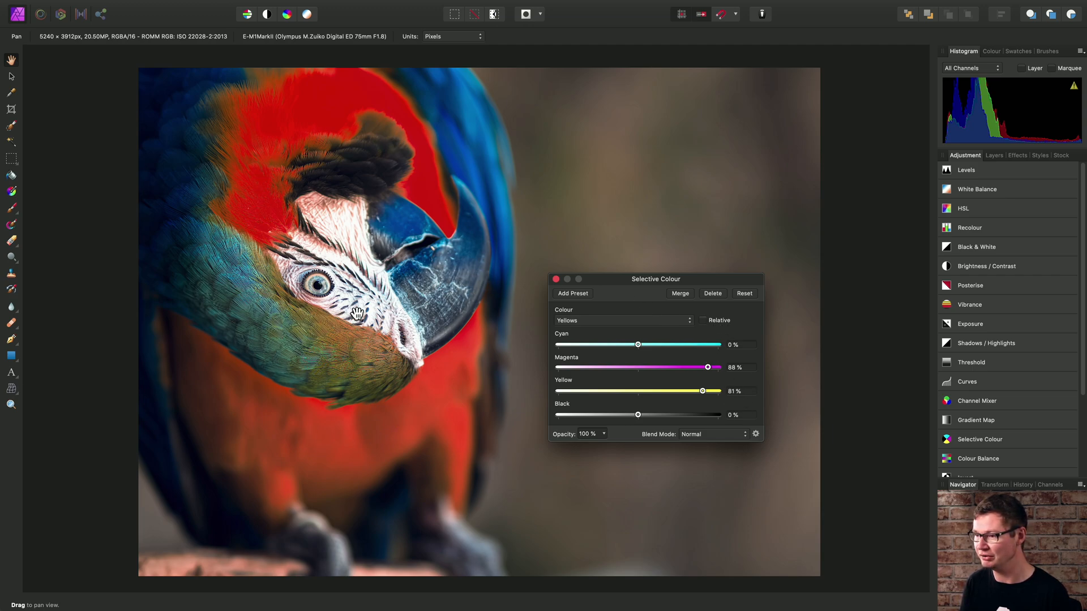
mouse_move(431, 301)
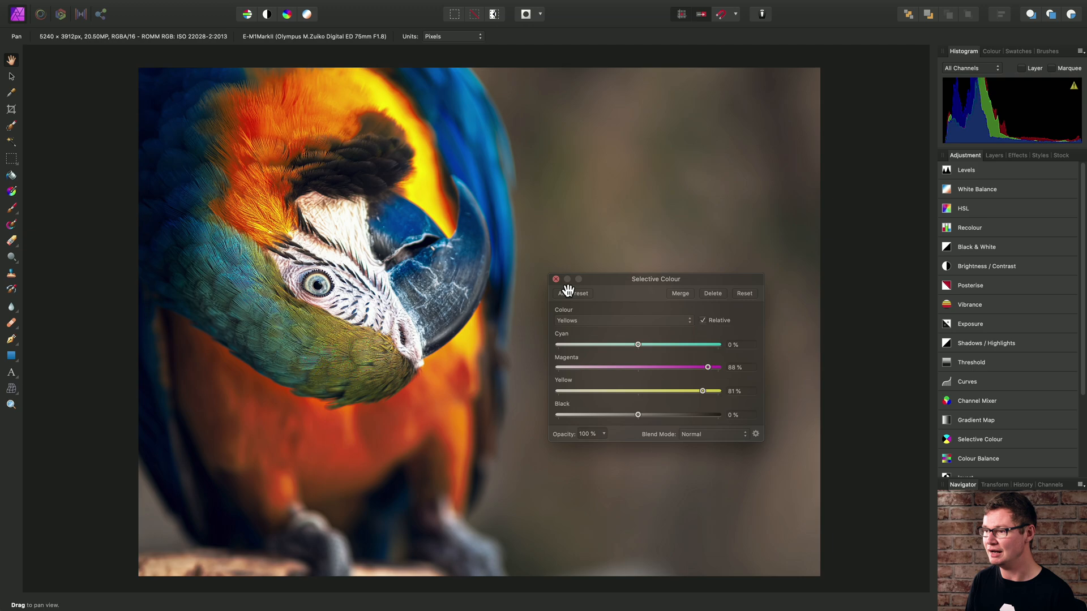
Close the Selective Colour settings and show the Layers list.
left_click(554, 278)
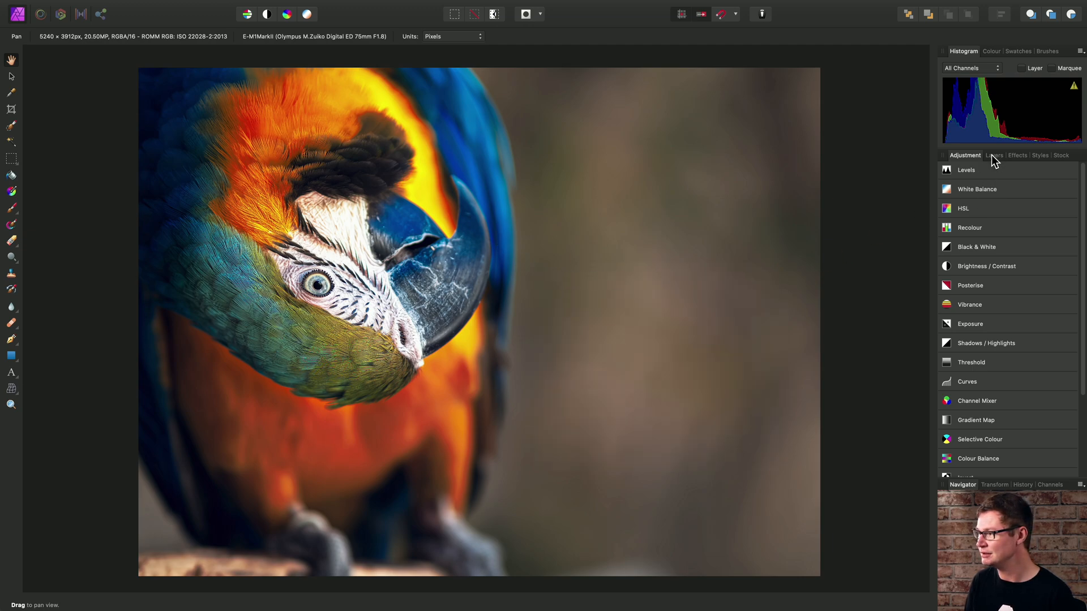
left_click(993, 155)
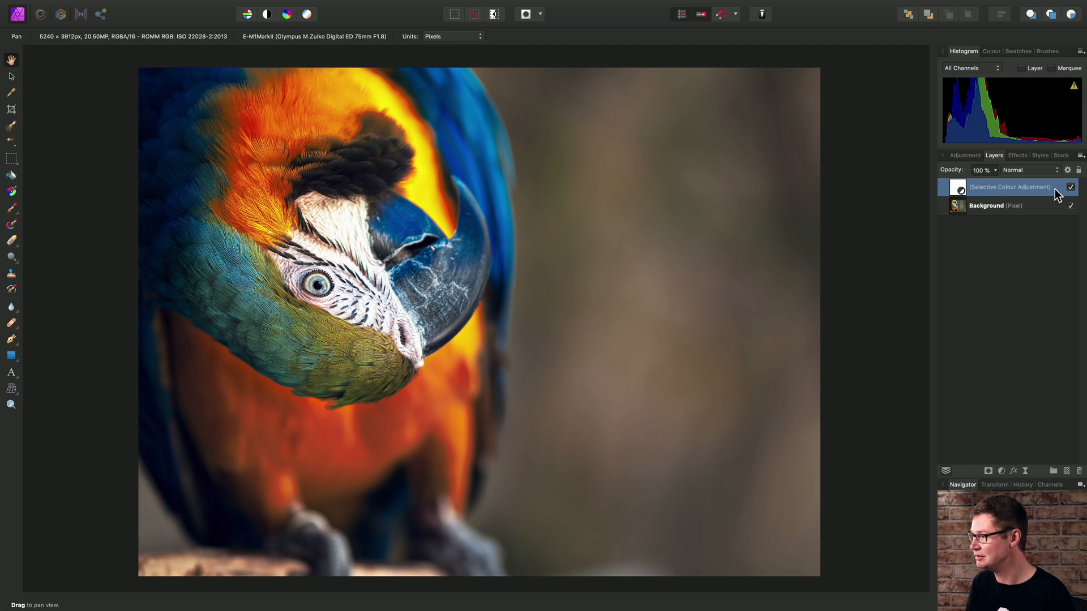
Toggle the Selective Colour layer's visibility to compare, leaving it on.
left_click(1070, 187)
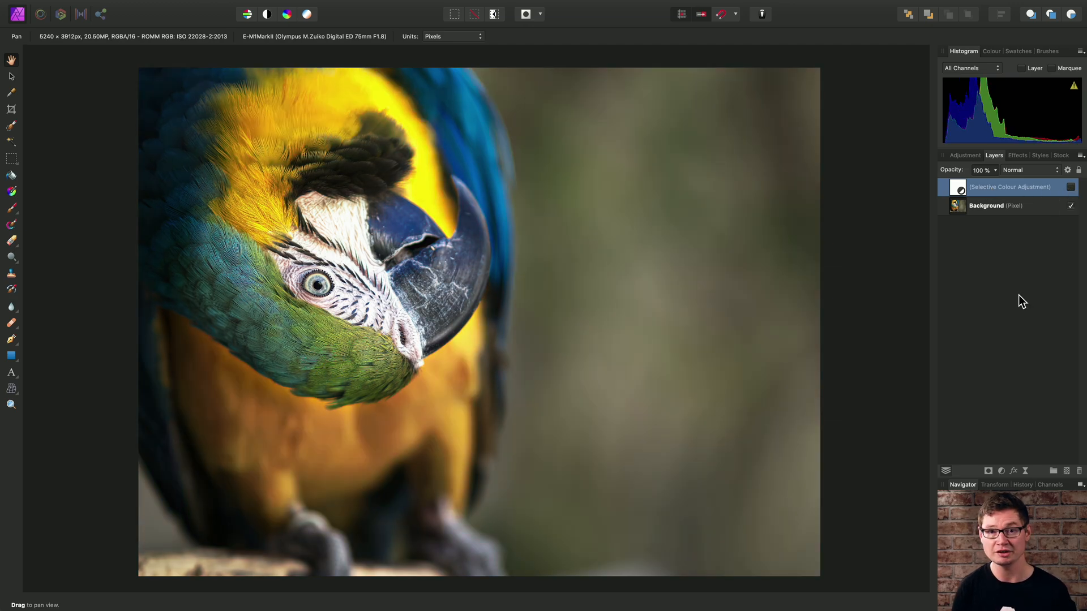
left_click(1070, 187)
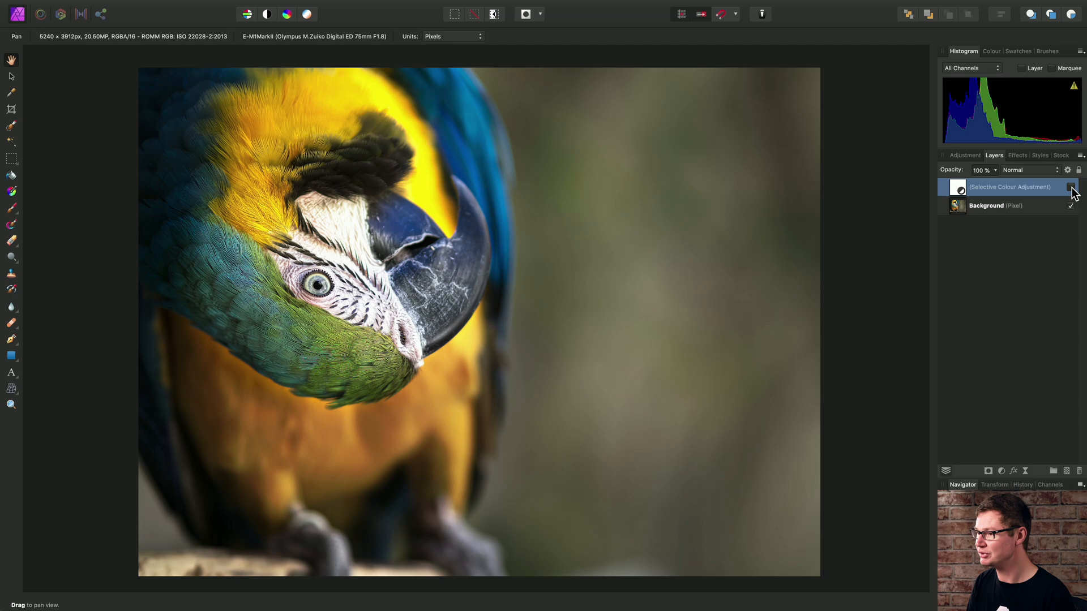
left_click(1071, 186)
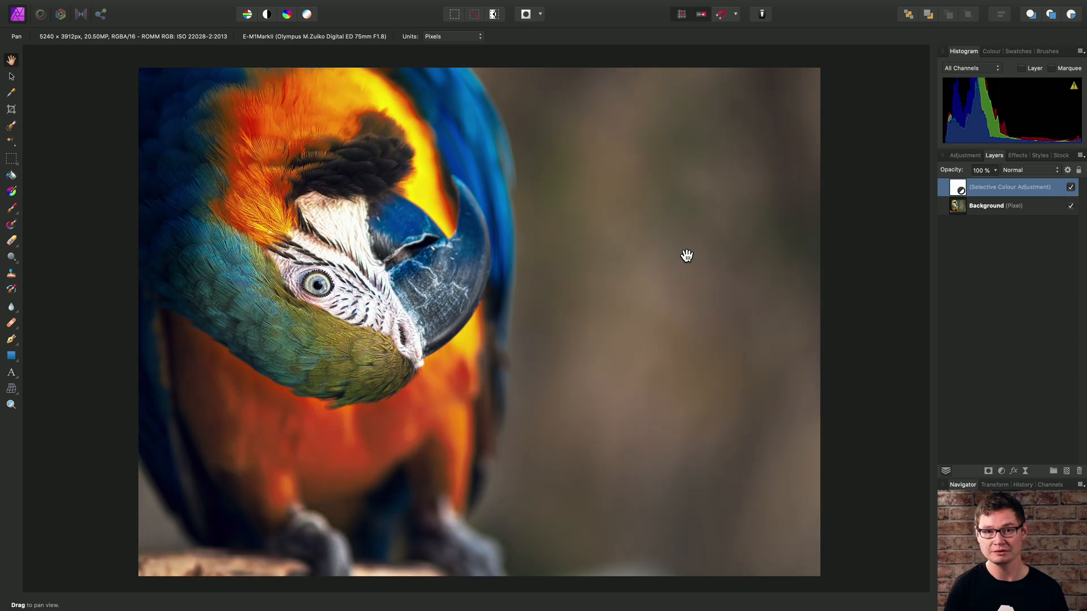